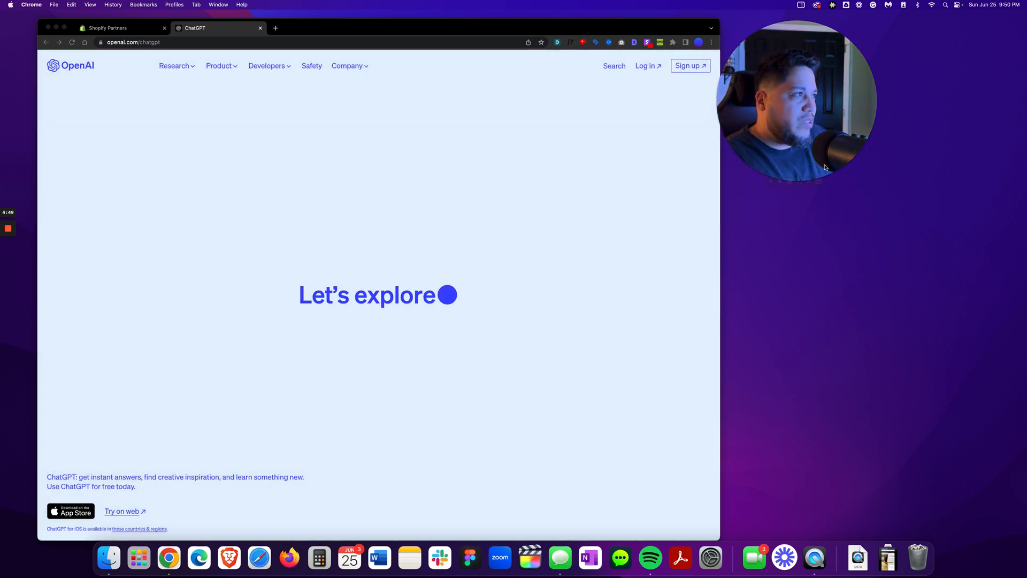
Start a new Chrome tab on Google with the search box focused.
left_click(371, 28)
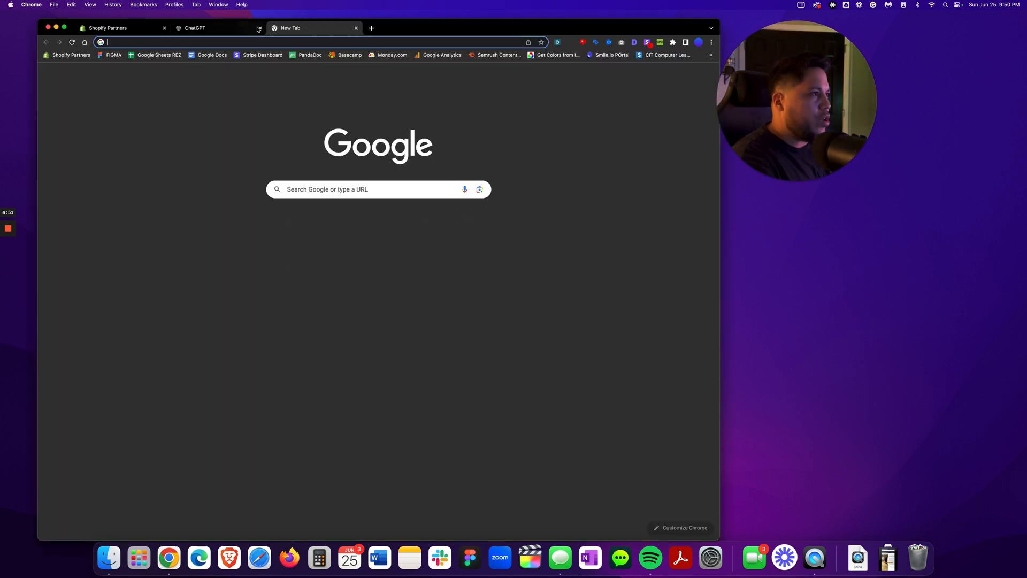
left_click(378, 190)
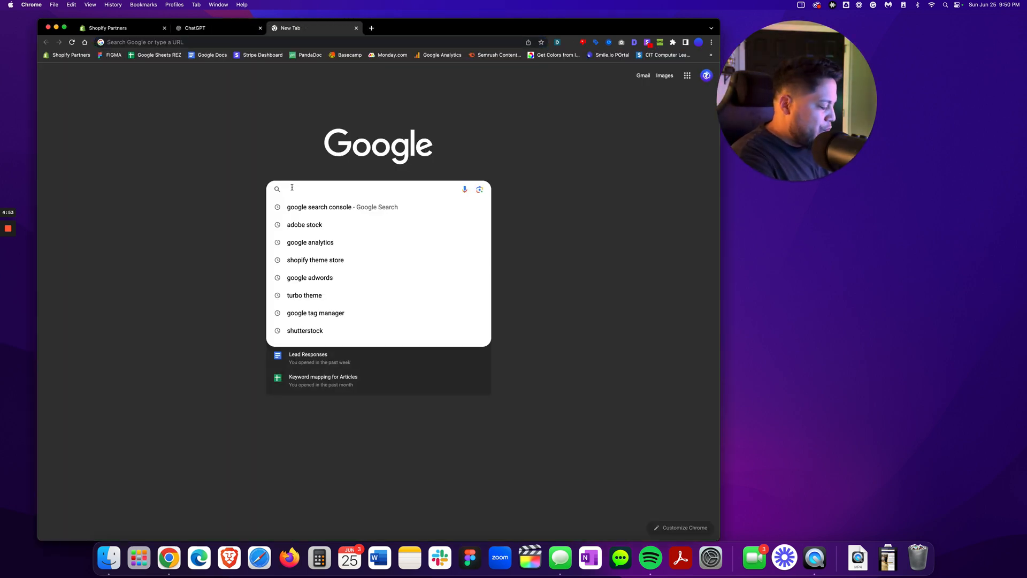
Search Google for 'how to ride a bike'.
type("how to ride a bike")
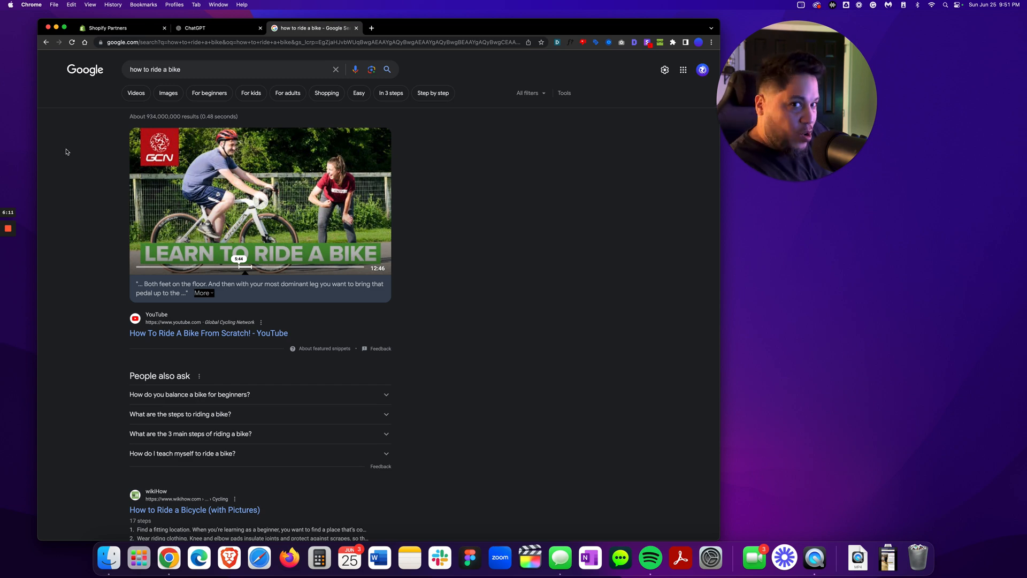
Scroll through the bike-riding results, then return to the ChatGPT tab.
scroll("down", 3)
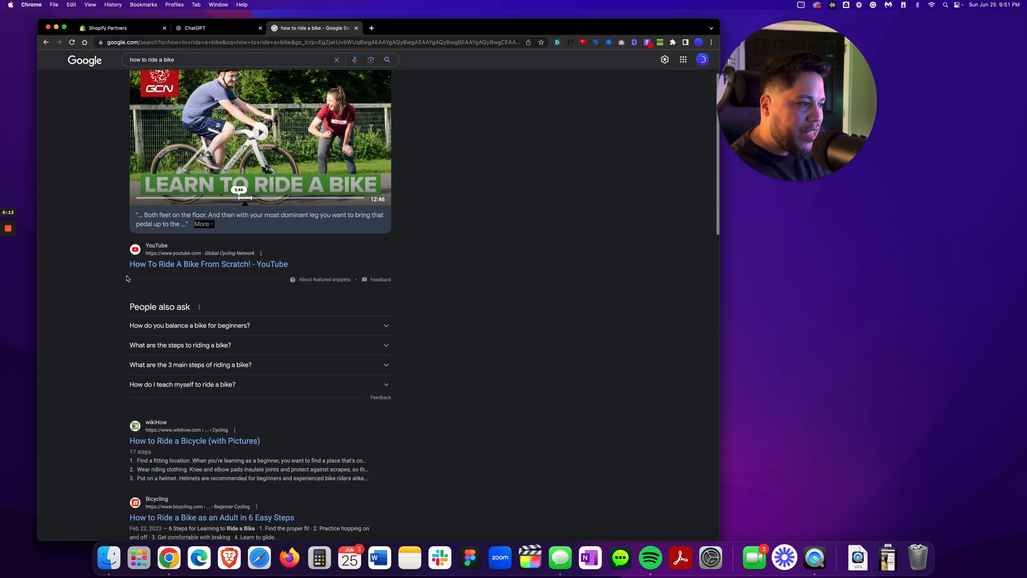
scroll("down", 3)
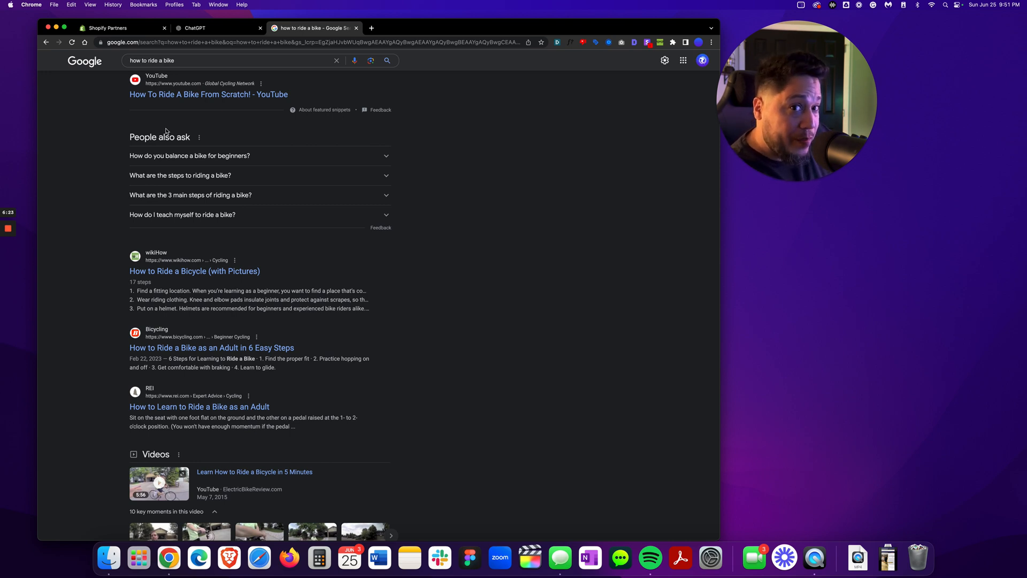
mouse_move(155, 135)
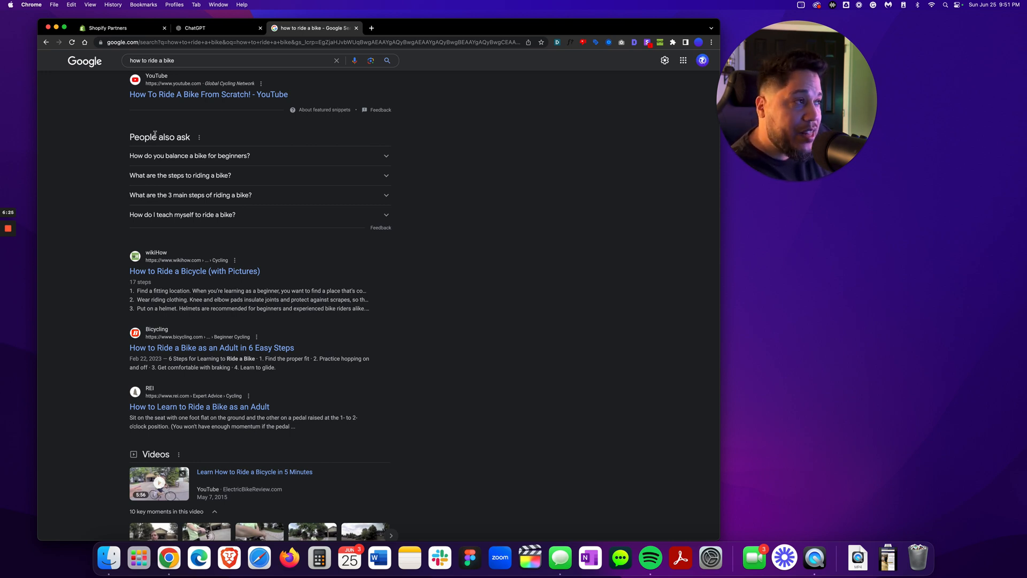
left_click(216, 28)
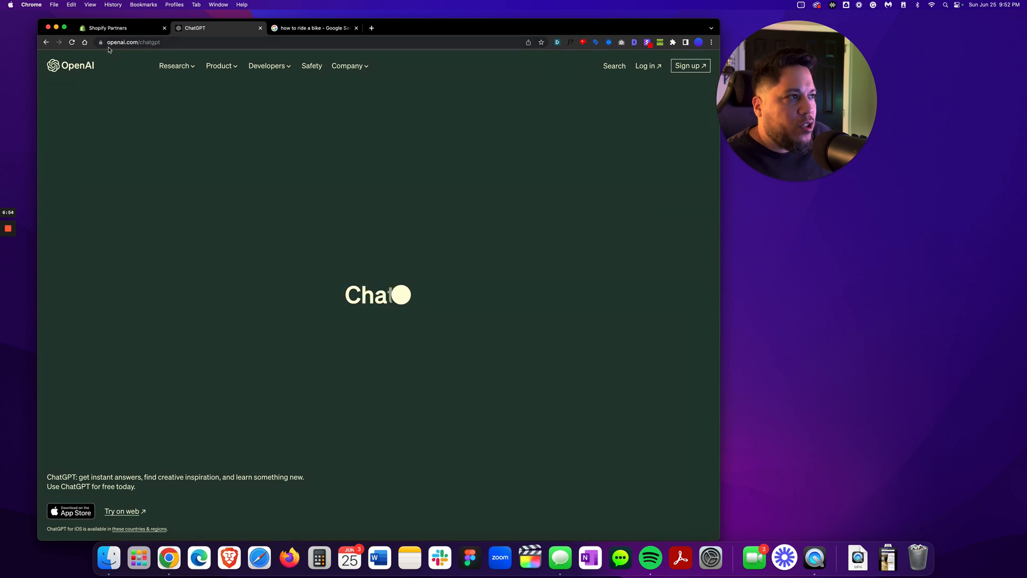
Go to openai.com and enlarge the page with View > Zoom In.
left_click(71, 4)
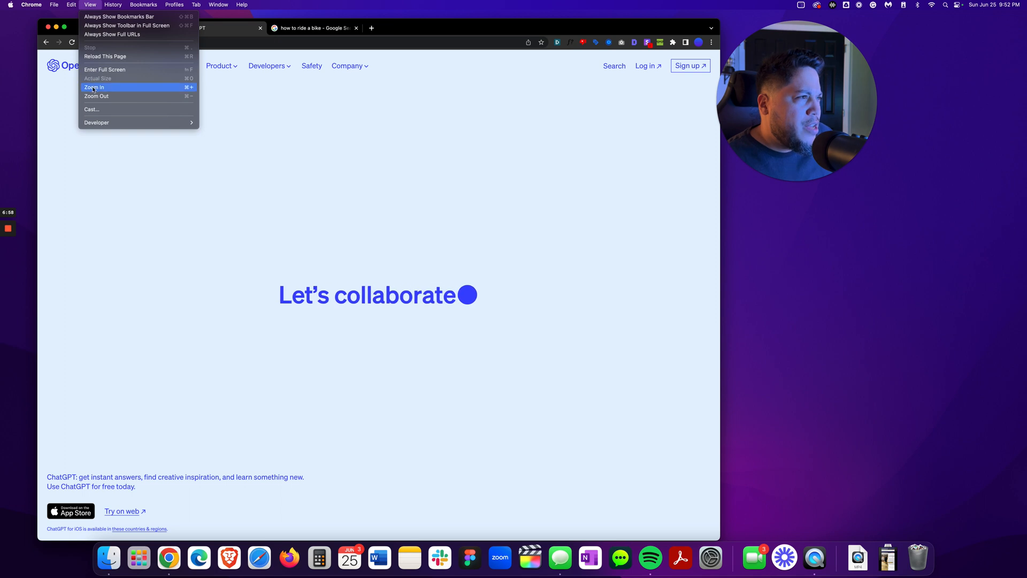
left_click(95, 87)
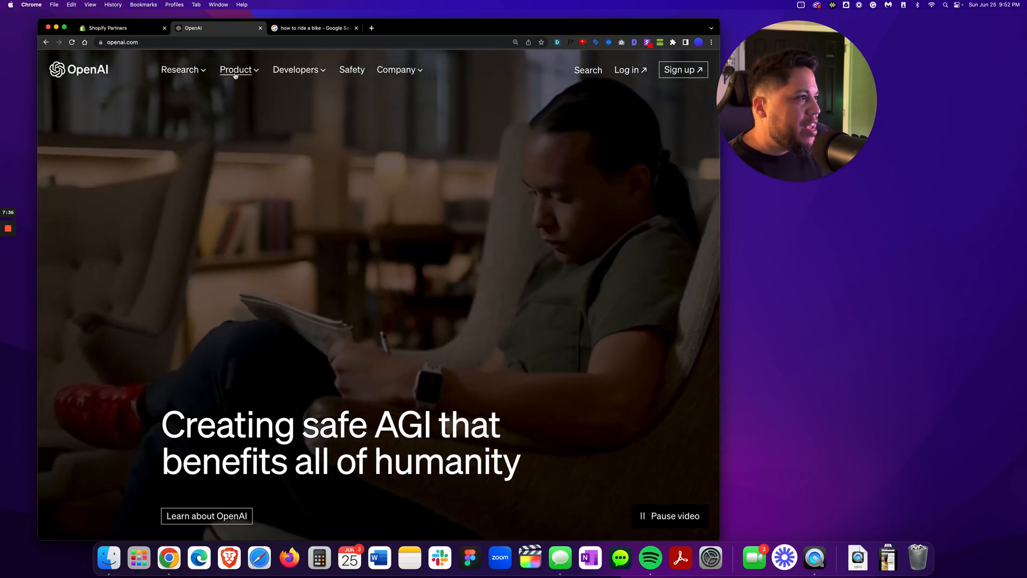
left_click(236, 69)
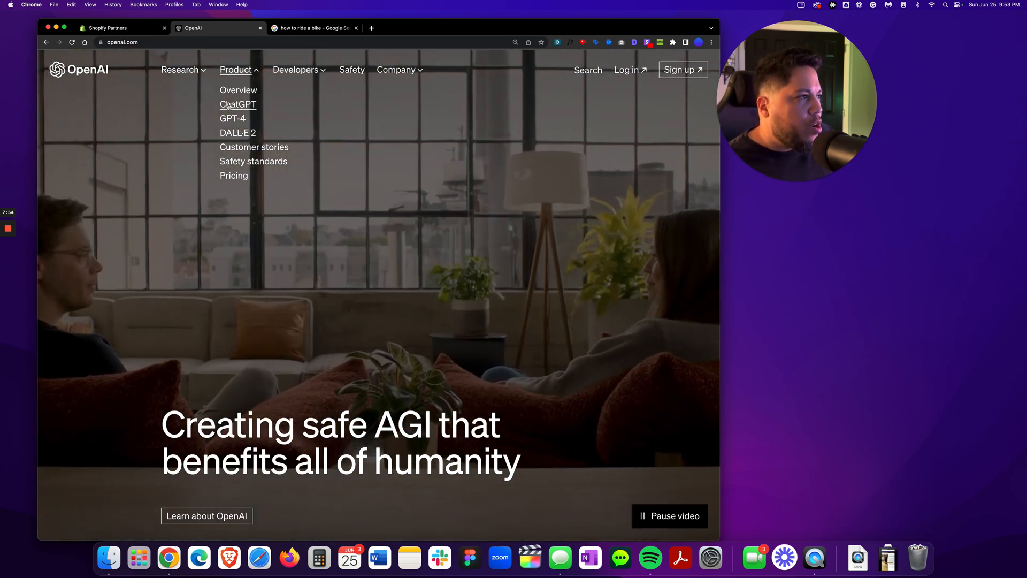
left_click(238, 103)
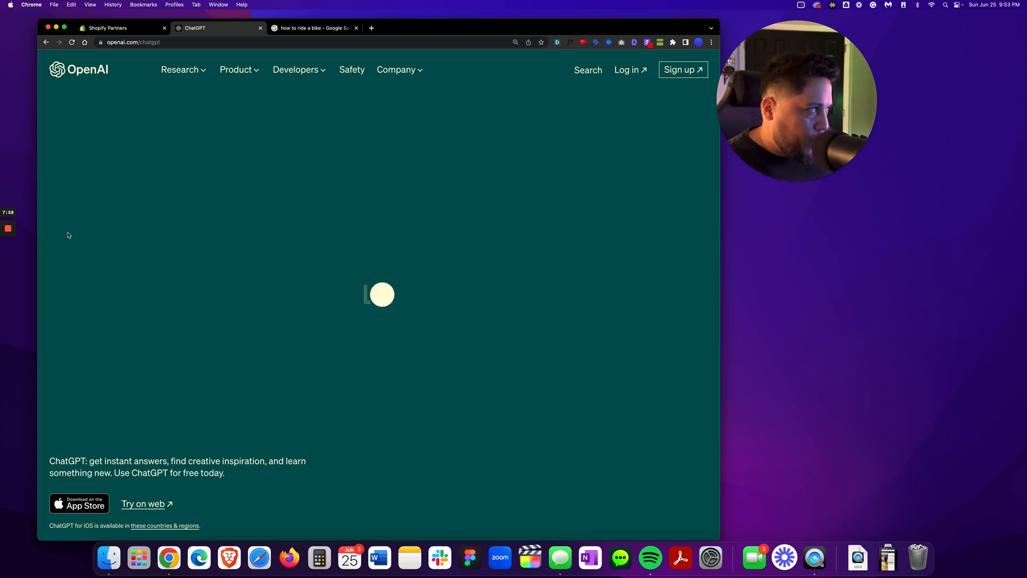
left_click(134, 42)
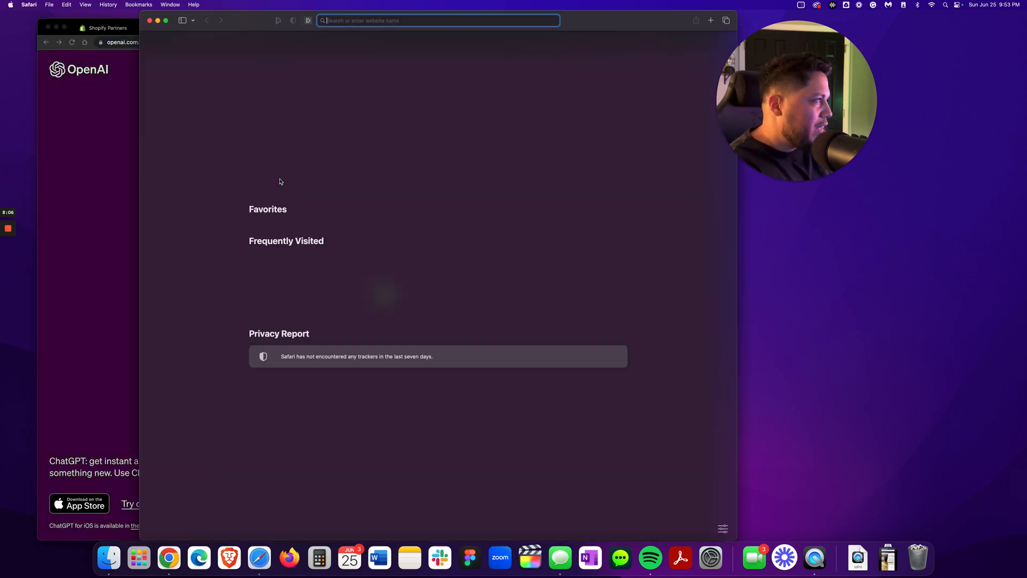
type("https://openai.com/chatgpt")
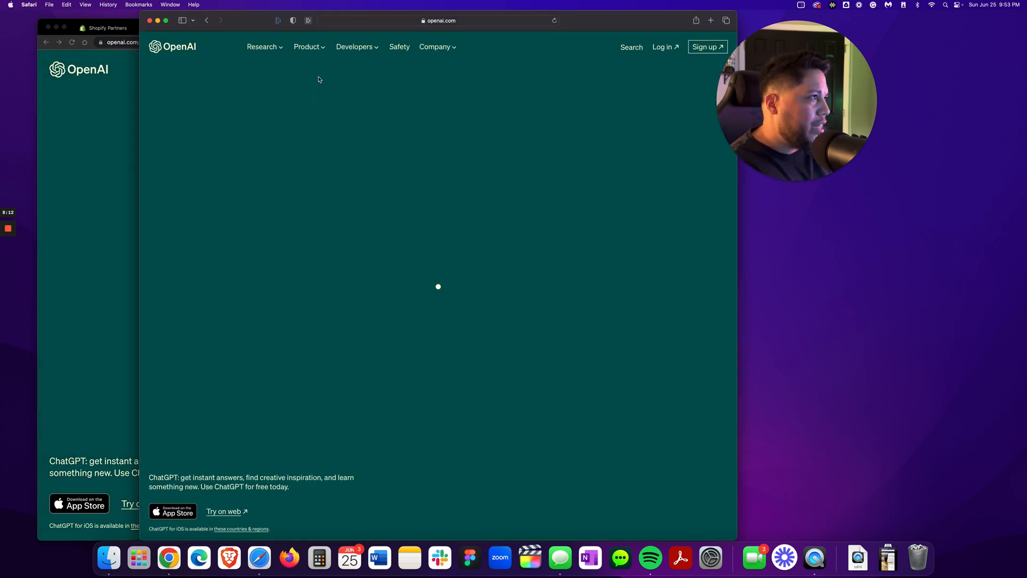
Begin OpenAI account sign-up from the top-right navigation.
left_click(307, 46)
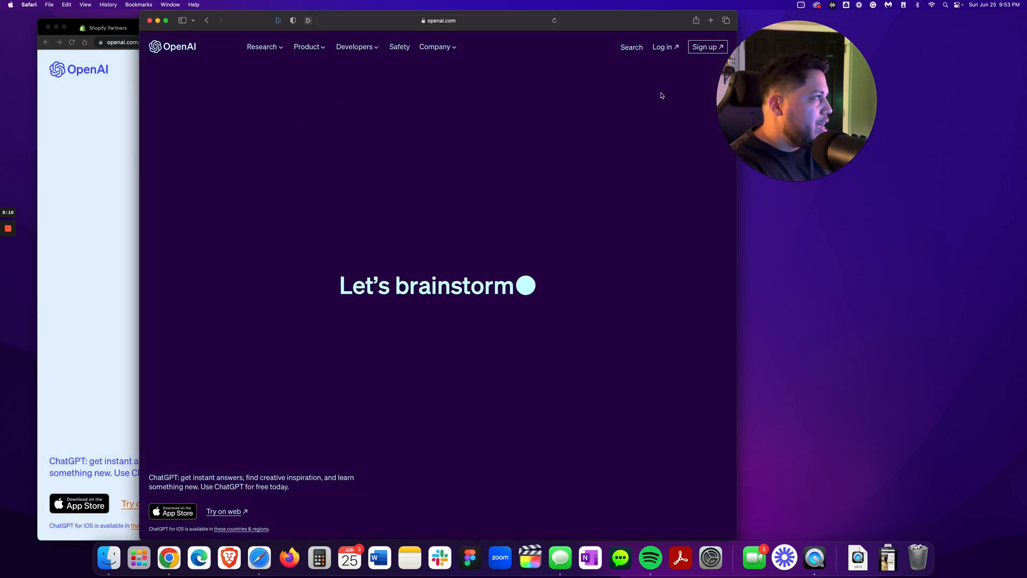
left_click(705, 46)
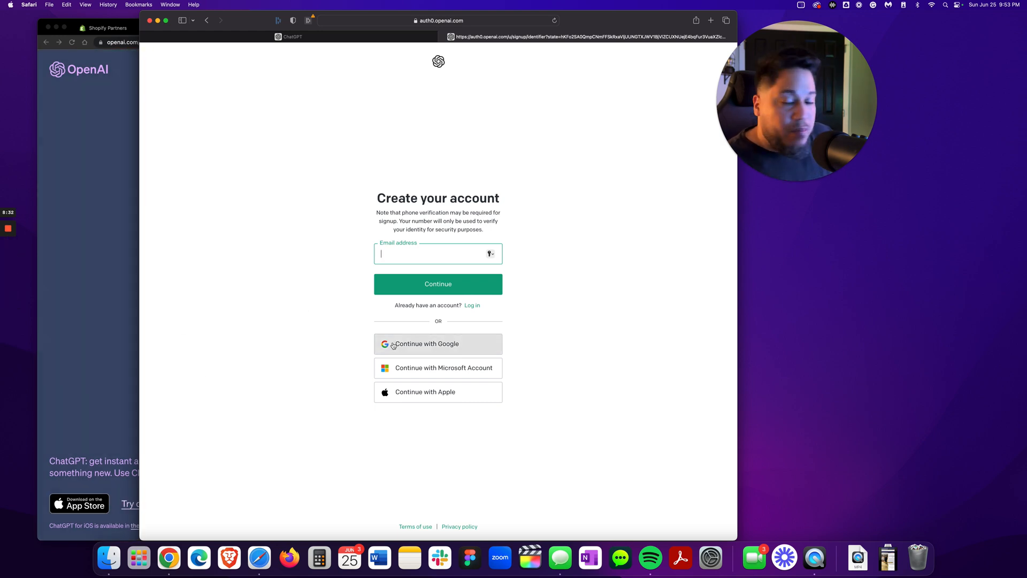
mouse_move(262, 396)
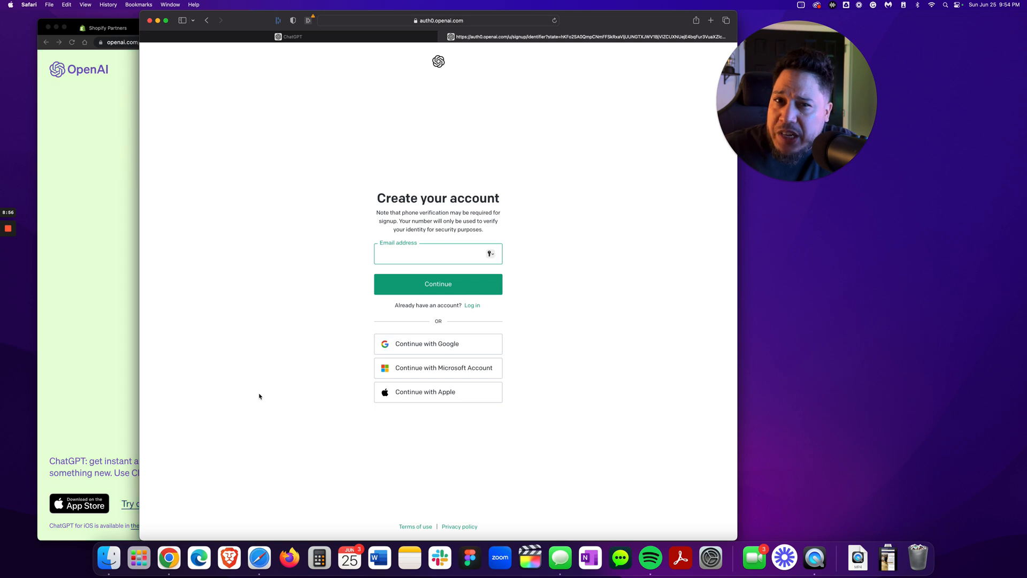
left_click(437, 253)
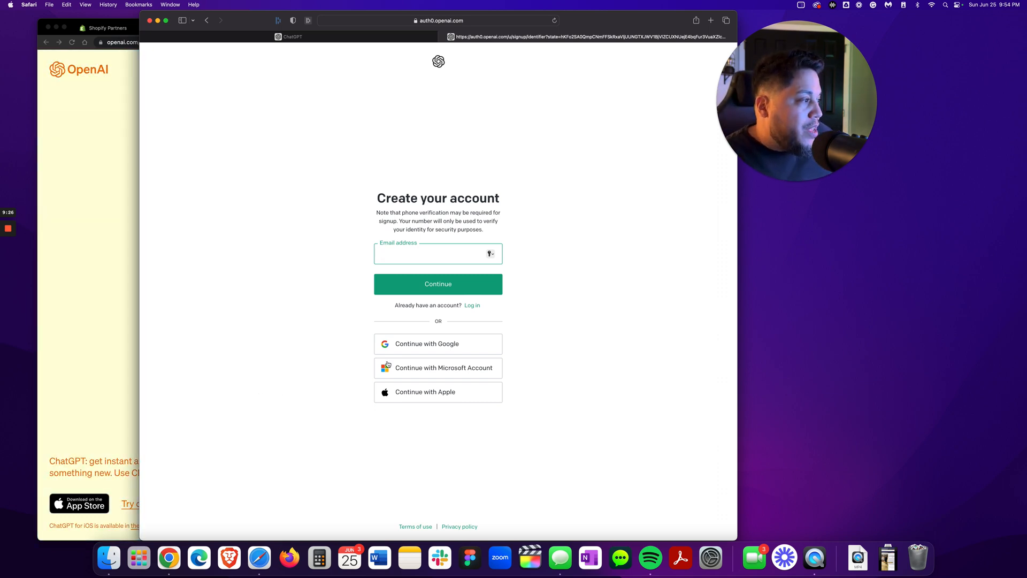
left_click(437, 254)
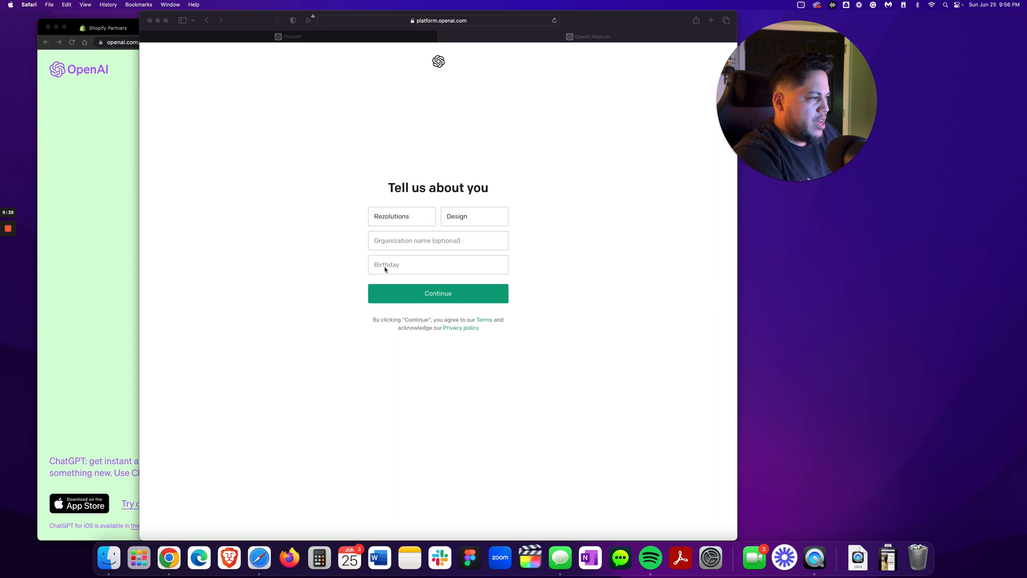
Enter a birthday in the Tell us about you form and continue.
left_click(438, 264)
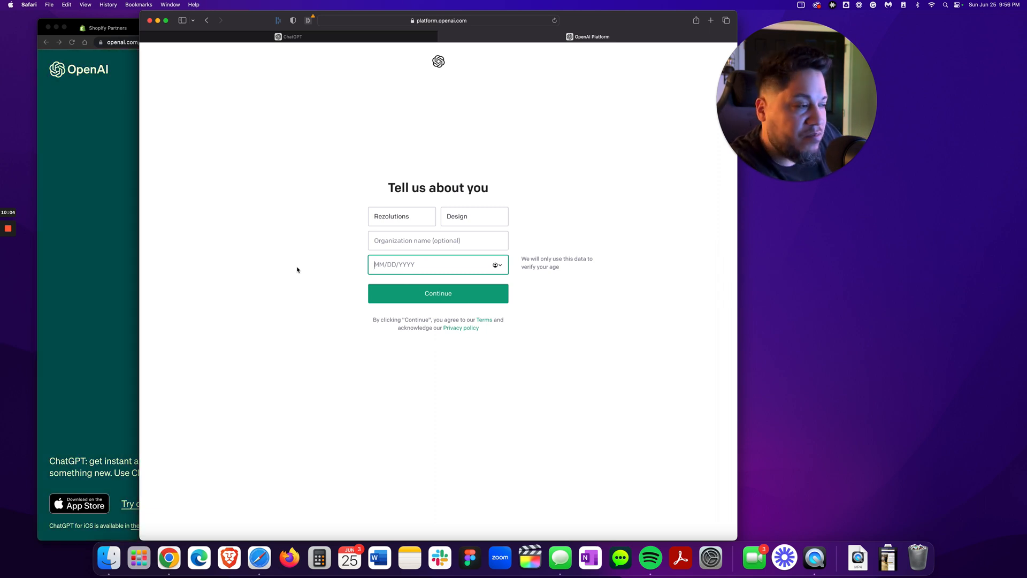
left_click(437, 293)
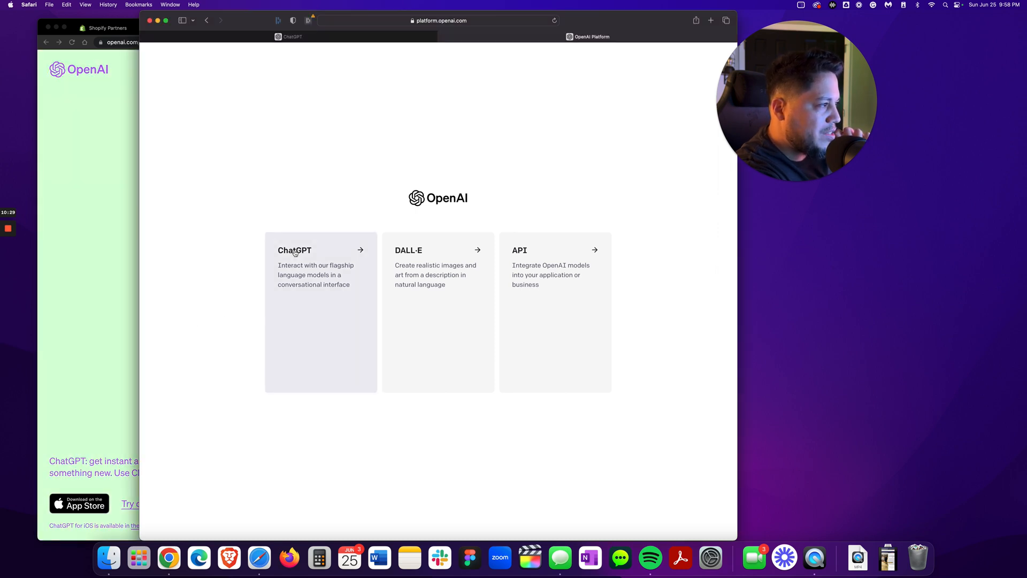
Choose ChatGPT on the OpenAI product chooser page.
left_click(320, 250)
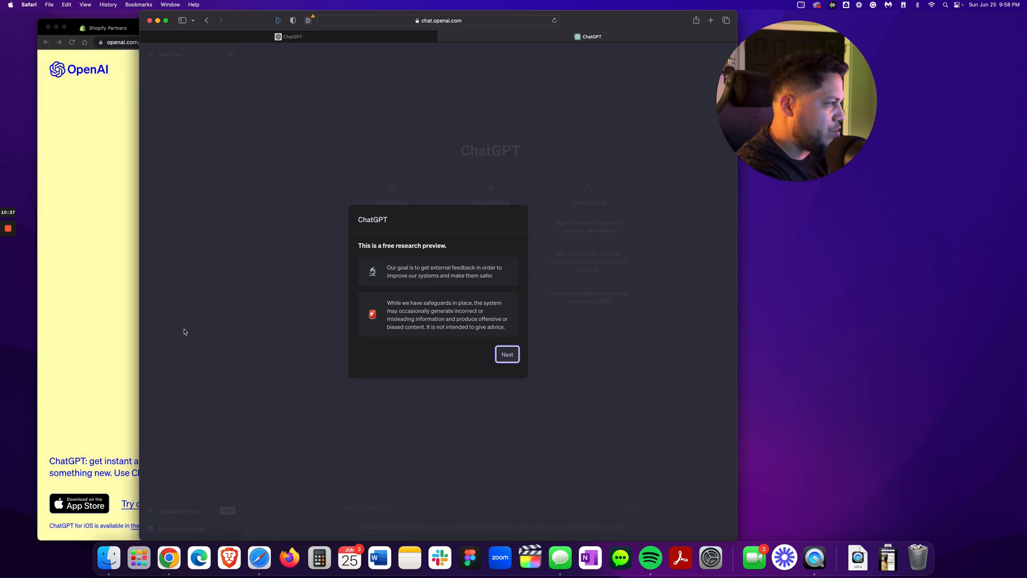
Dismiss the ChatGPT research preview introduction to reach the empty chat screen.
left_click(506, 354)
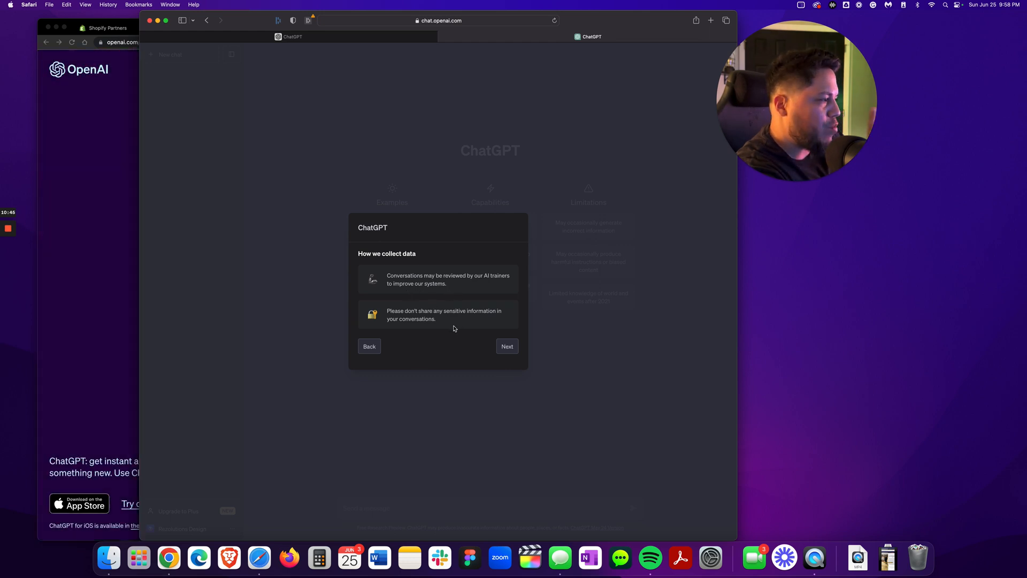
mouse_move(459, 332)
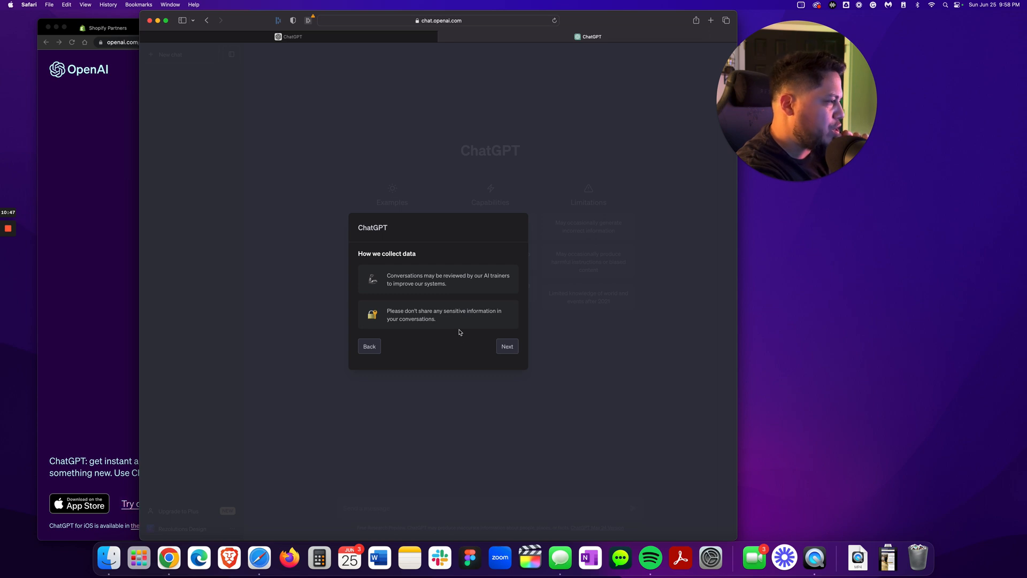
left_click(506, 346)
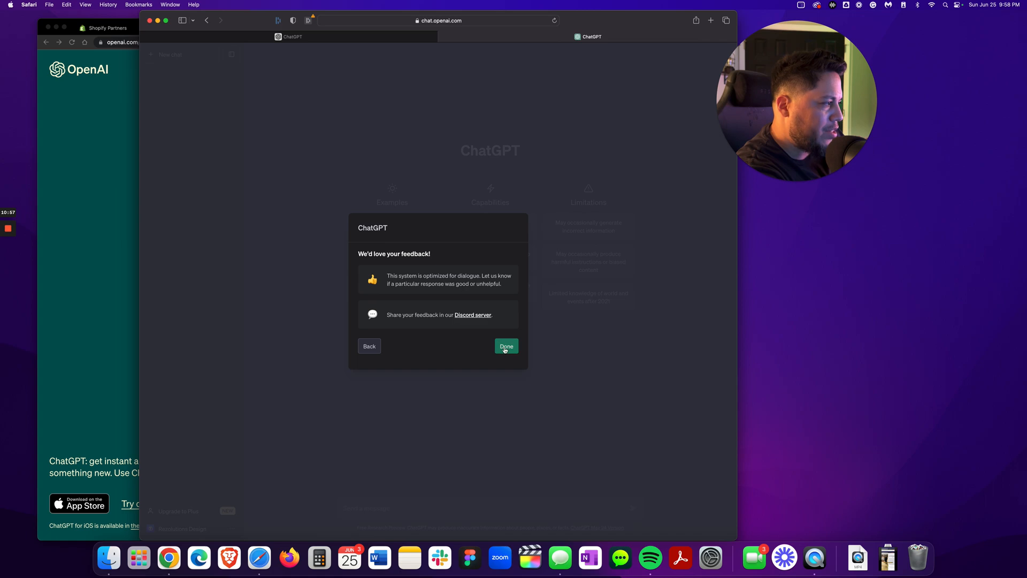
left_click(506, 346)
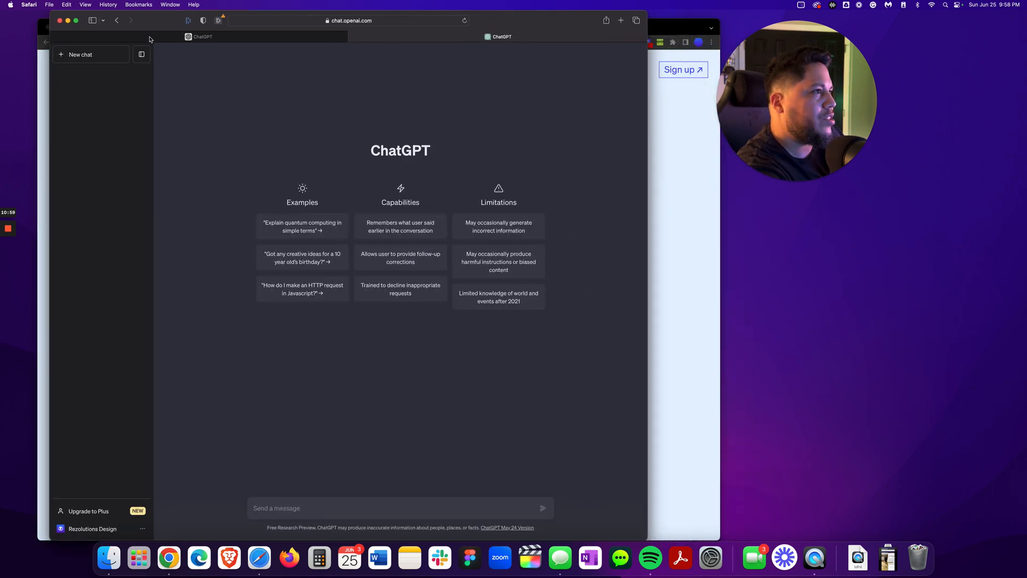